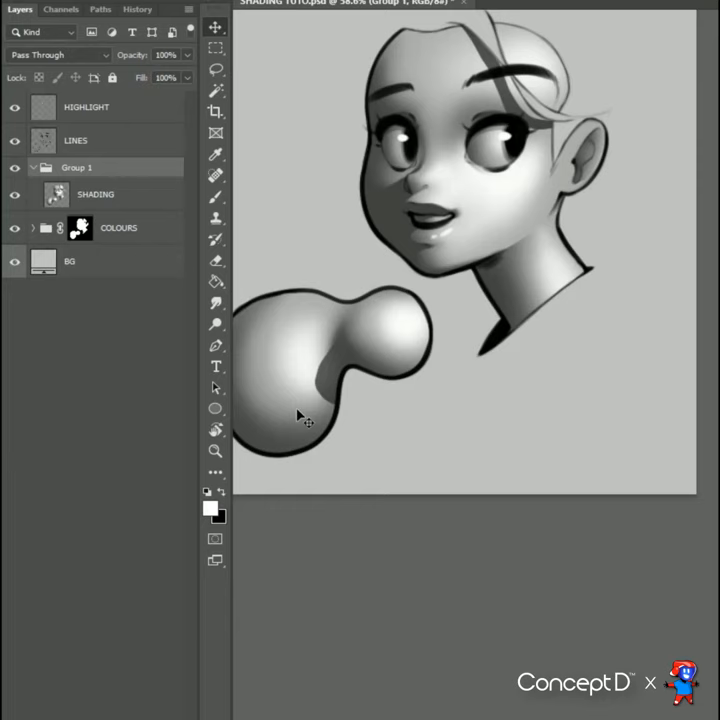
Step: Change Group 1's blend mode from Pass Through to Multiply so colours show through the shading
click(56, 56)
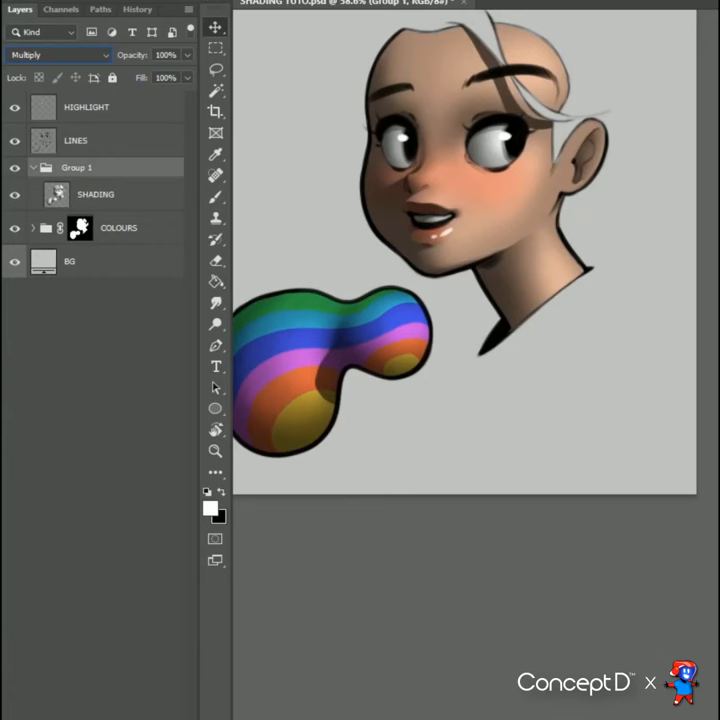
Step: Add a Gradient Map adjustment layer above SHADING and bring up the Gradient Editor
click(58, 56)
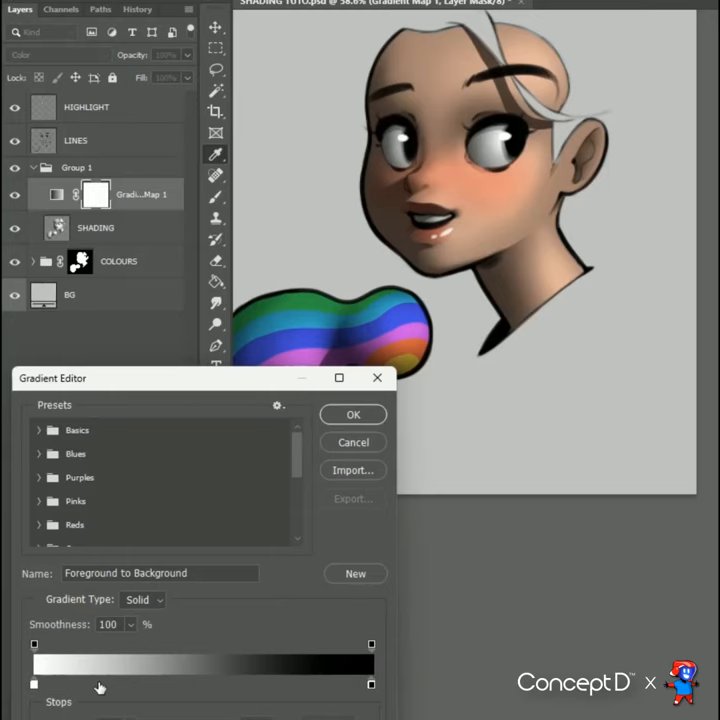
Step: Recolour the gradient stops, confirming a red stop and then a yellow stop in the Color Picker
click(32, 684)
text(ff0000)
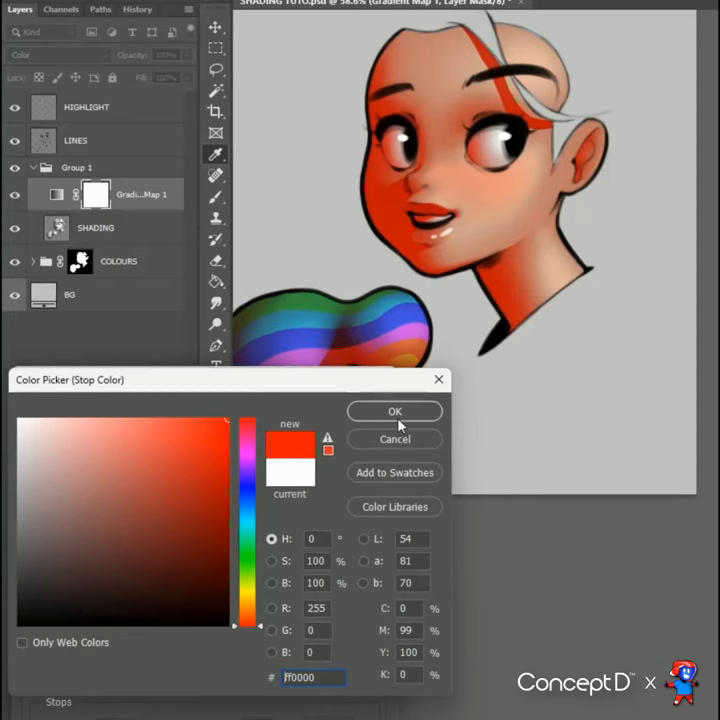
click(394, 412)
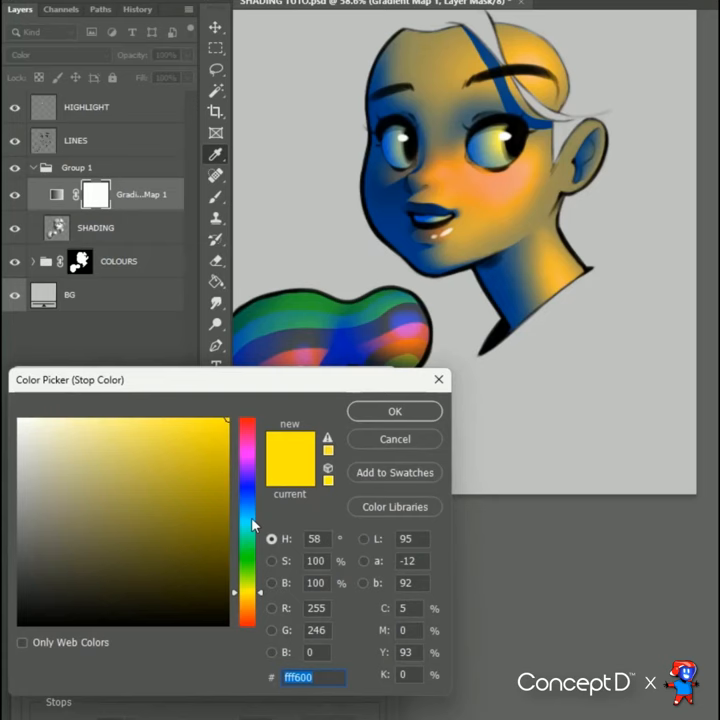
click(392, 412)
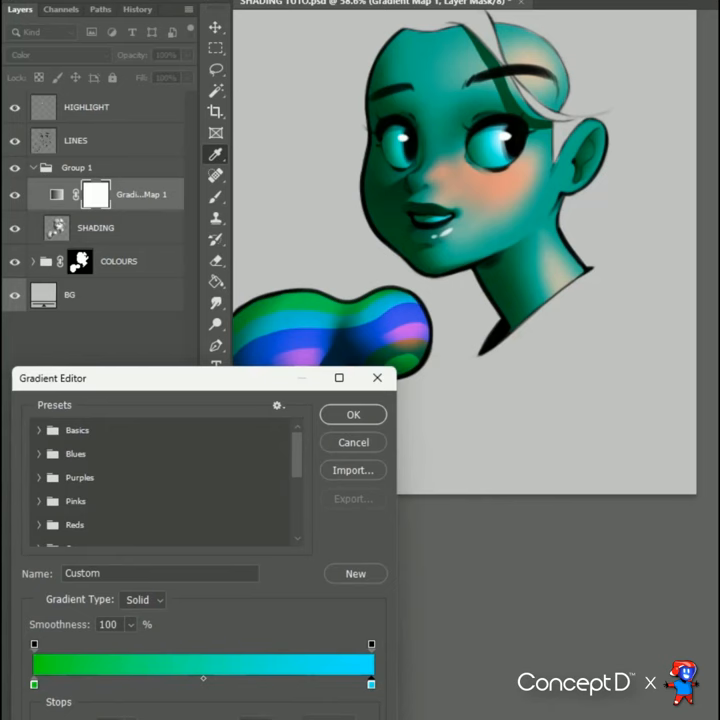